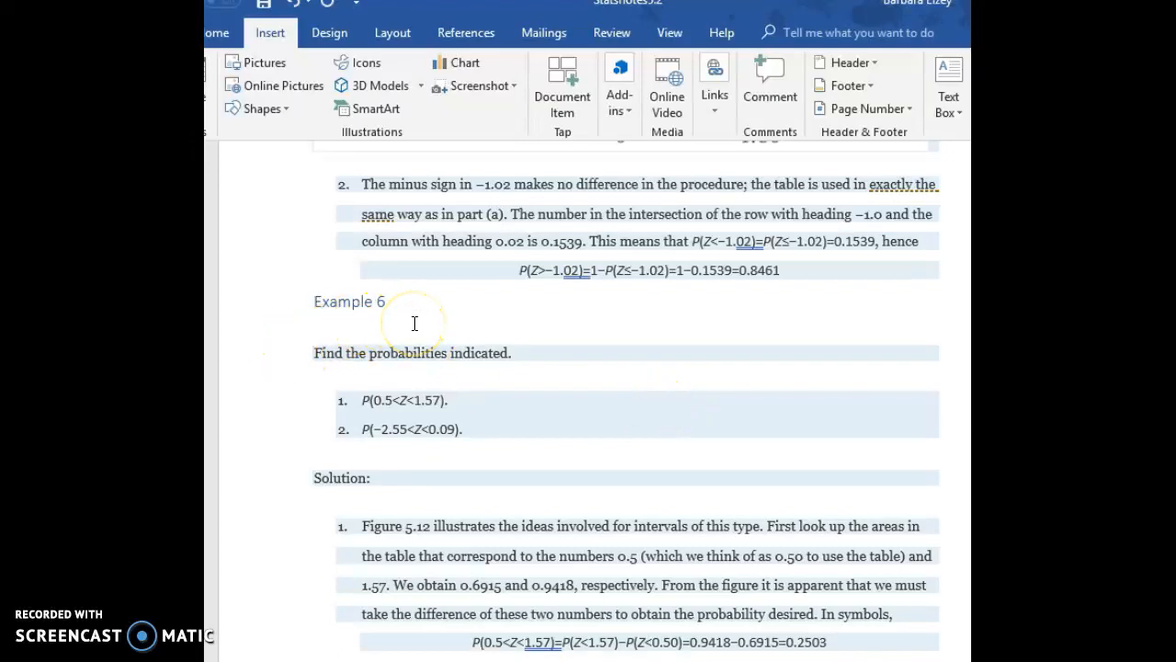
mouse_move(542, 348)
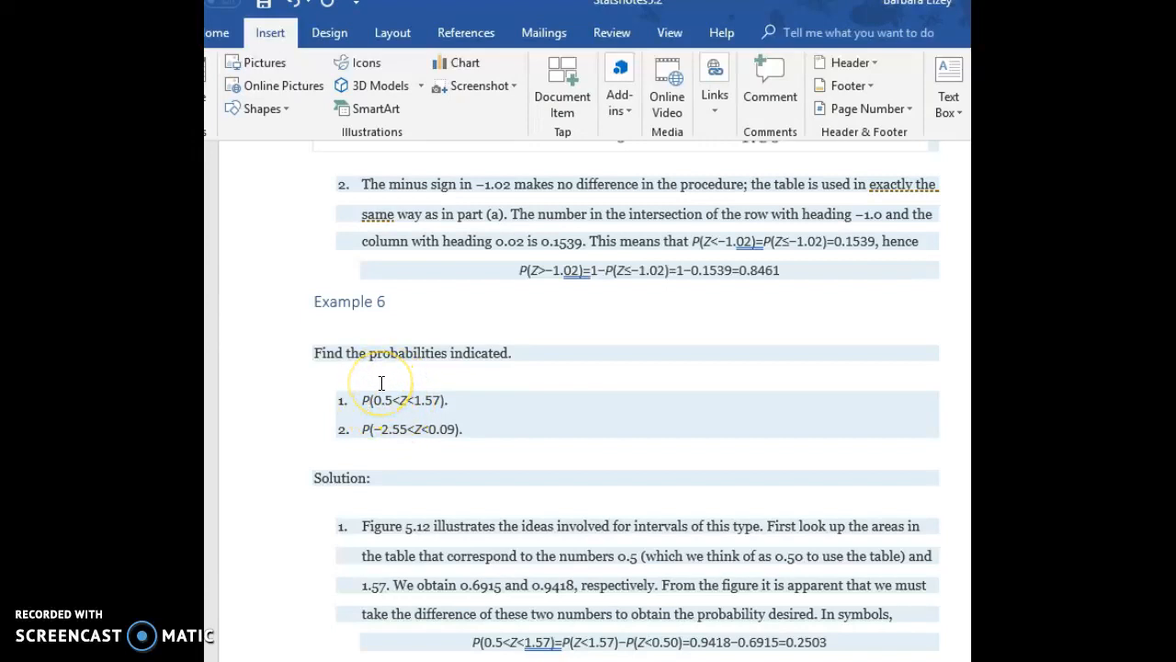
mouse_move(415, 377)
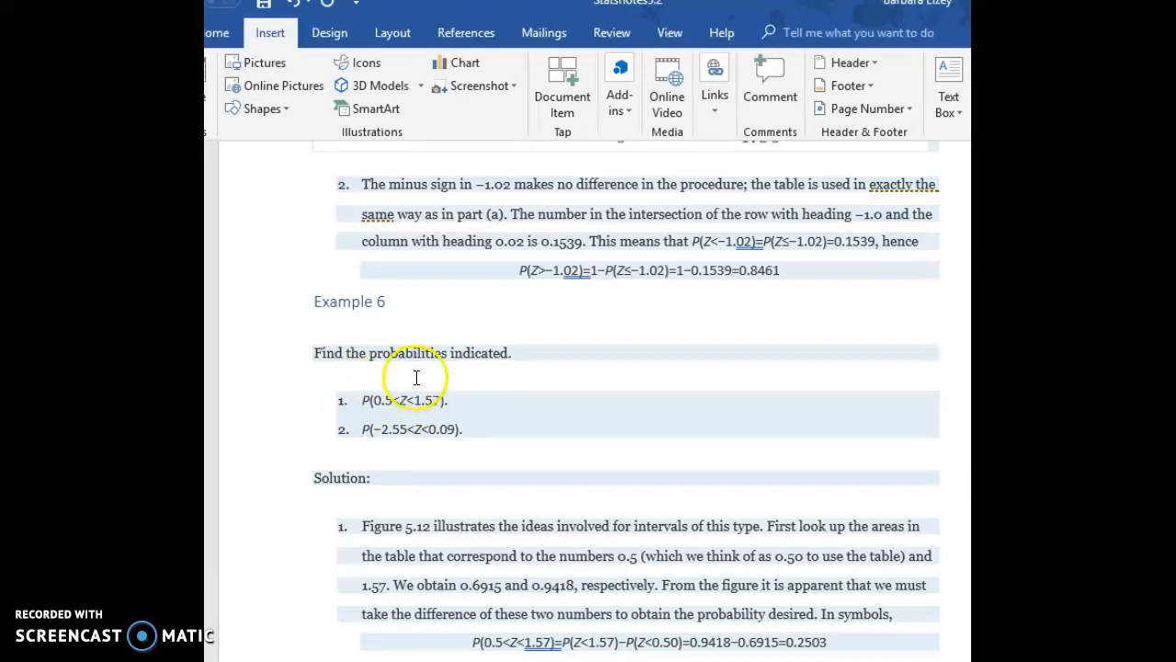
mouse_move(453, 412)
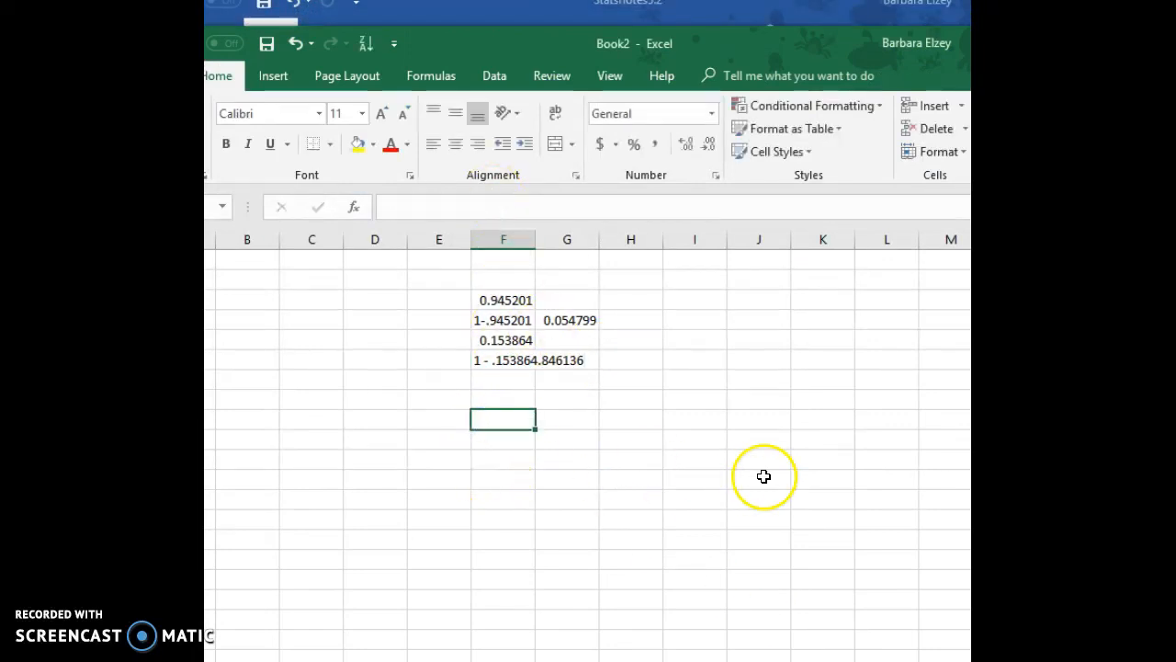
Step: Enter NORM.S.DIST(.5,TRUE) and NORM.S.DIST(1.57,TRUE) in column F, giving 0.691462 and 0.941792
text(=)
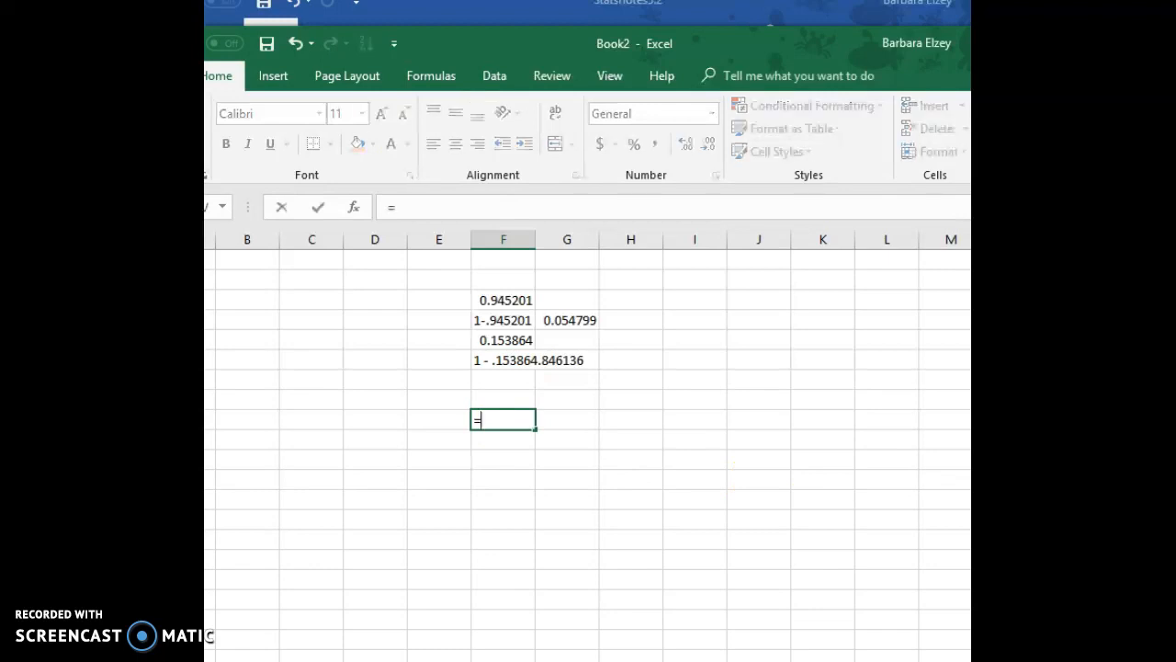
text(=norm.s.dist()
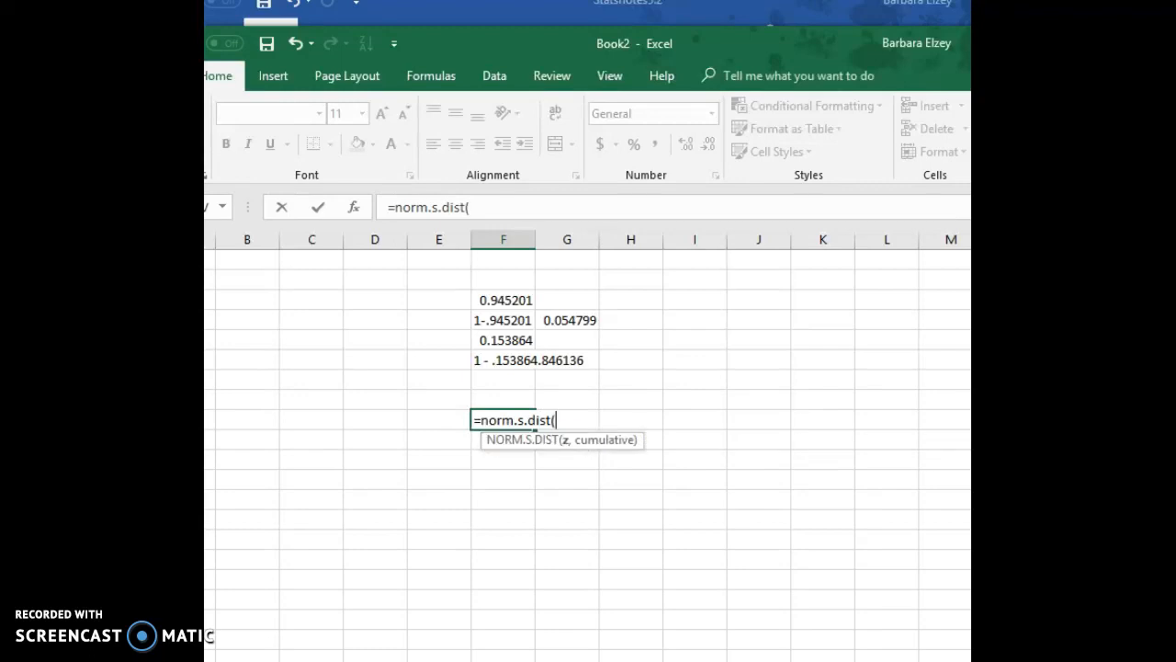
text(.5, tru)
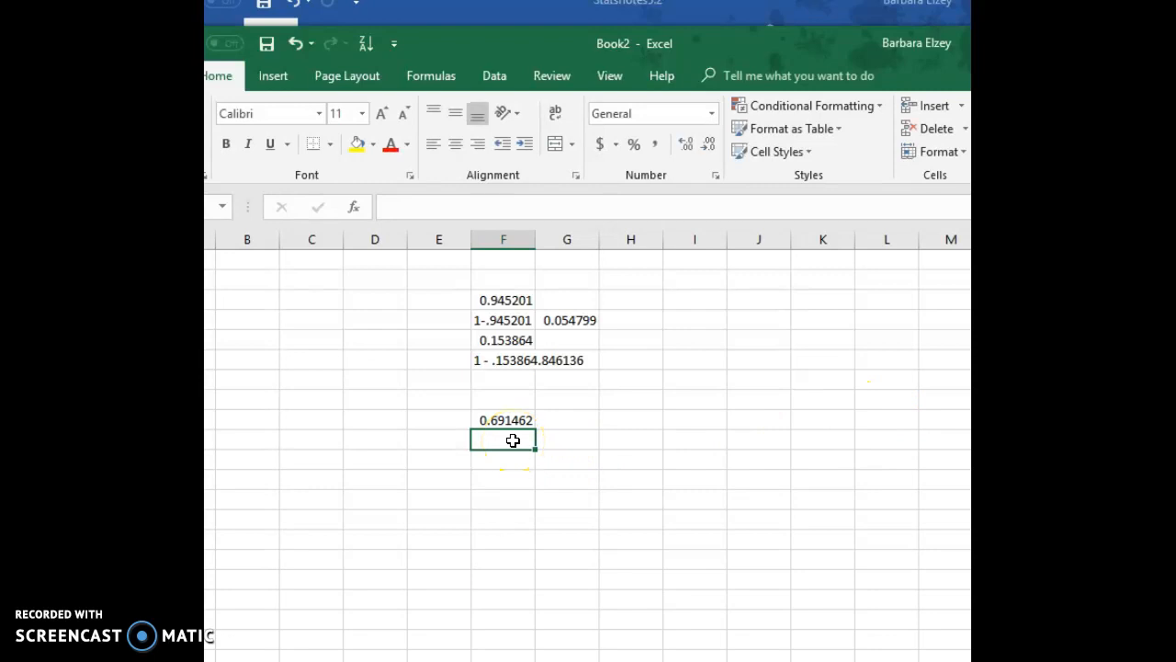
text(=)
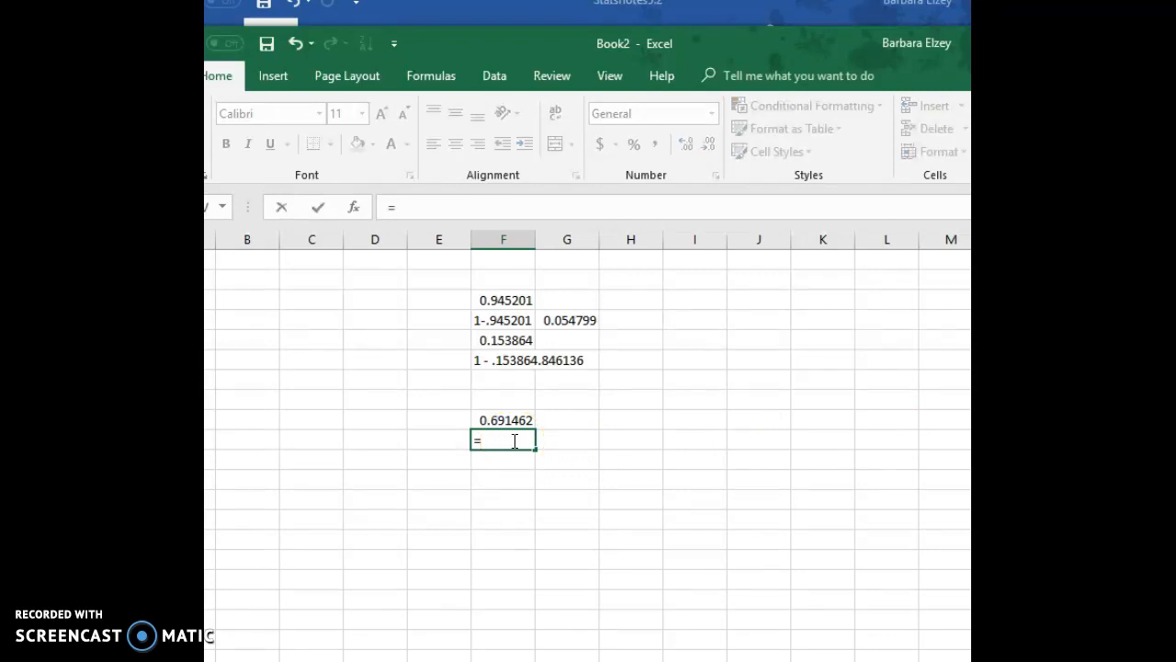
text(norm)
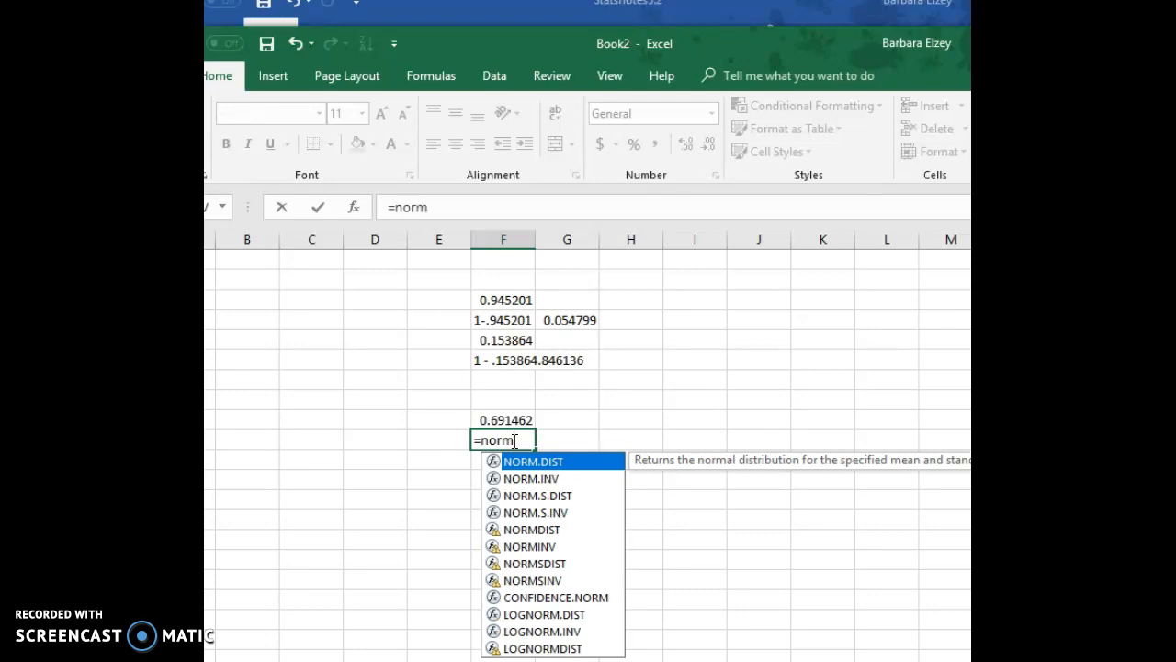
text(.s.dist()
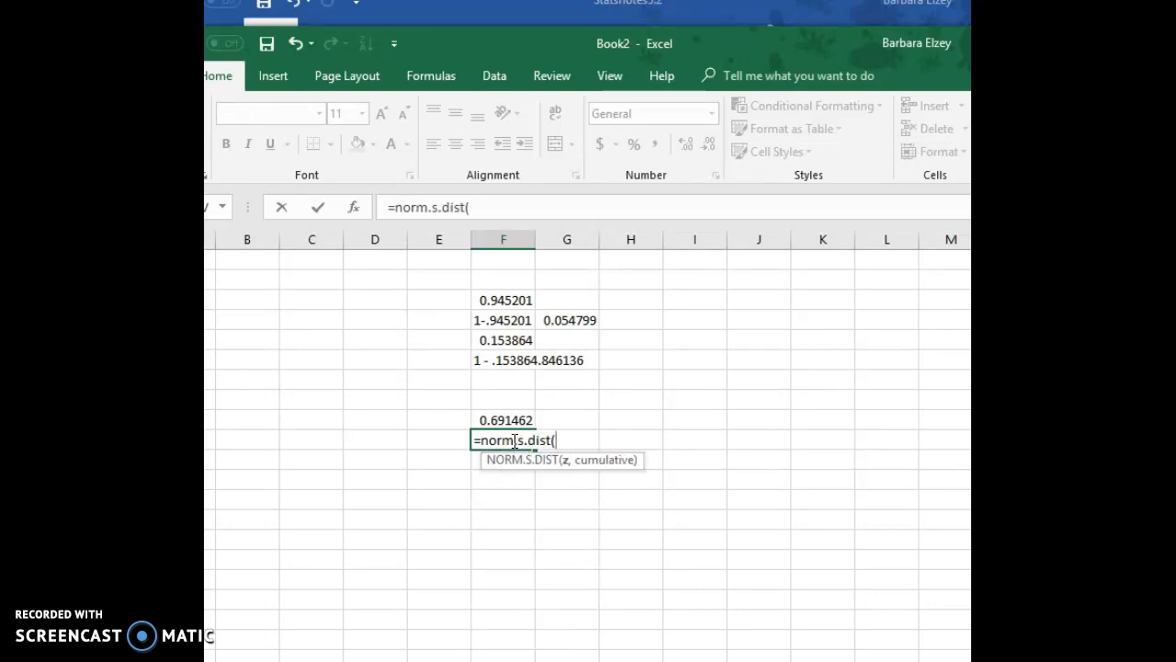
text(1.57, t)
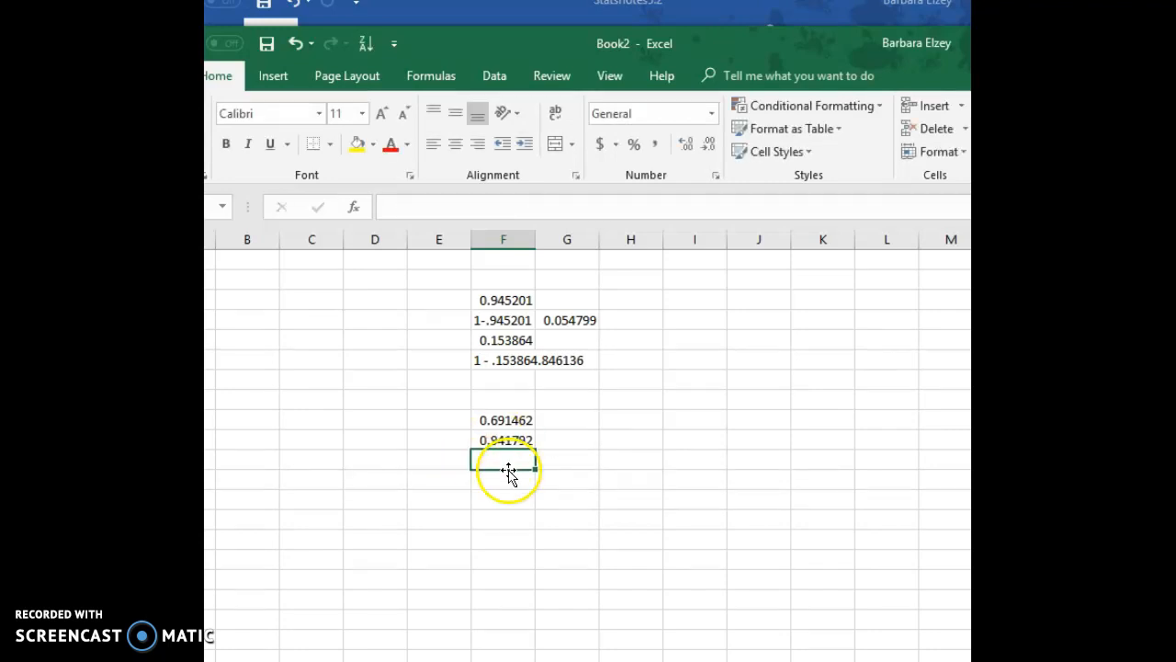
Step: Write '.9418 - .6915' in the next F cell and start the result .25 in column H
text(.941)
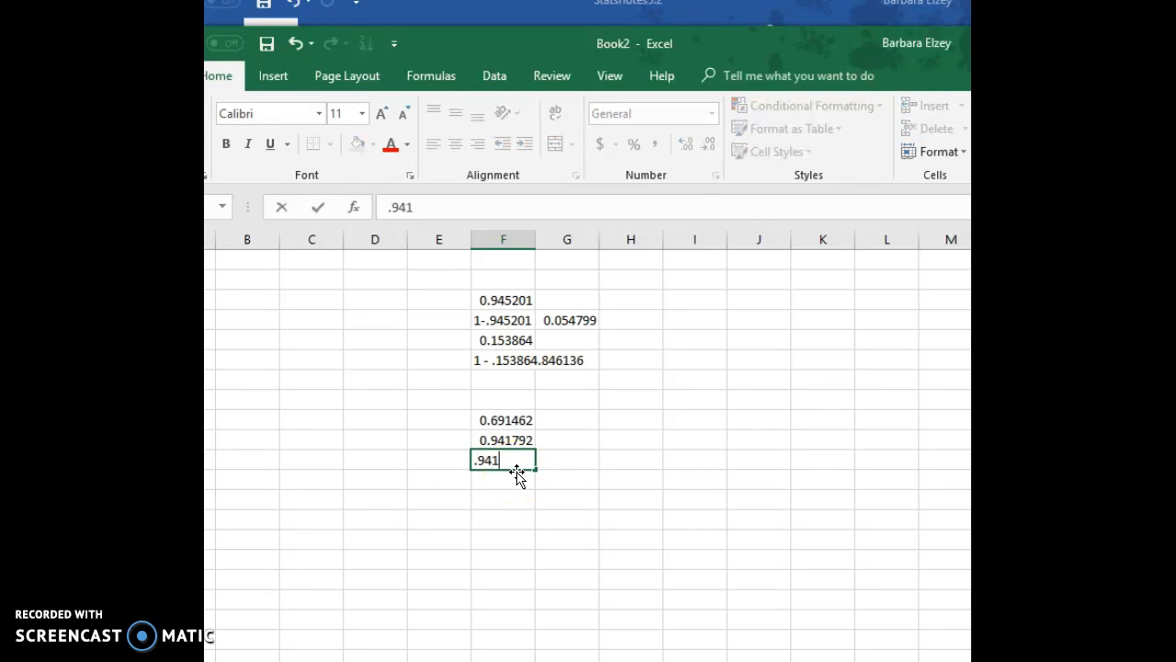
text(8 -)
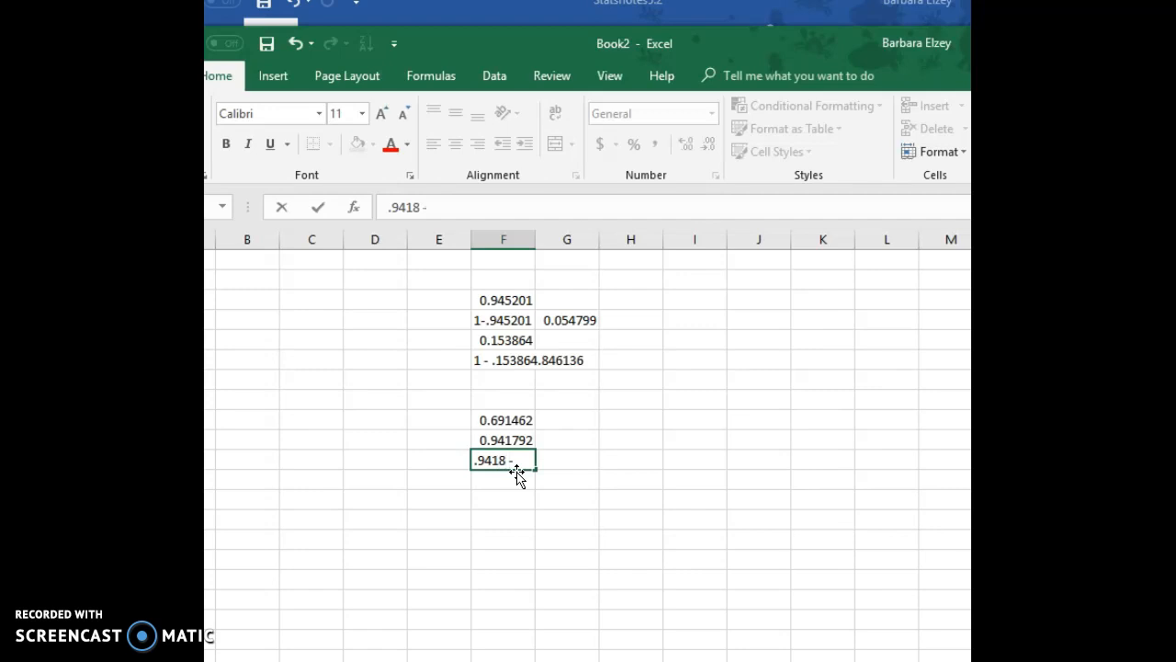
text(.6915)
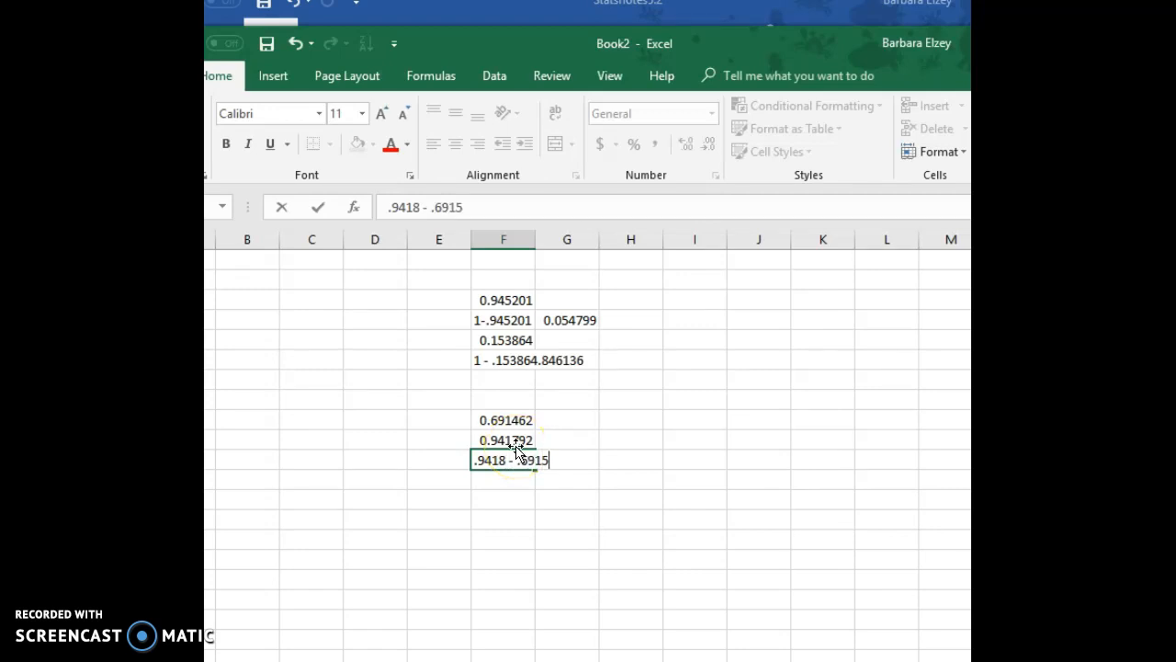
click(568, 459)
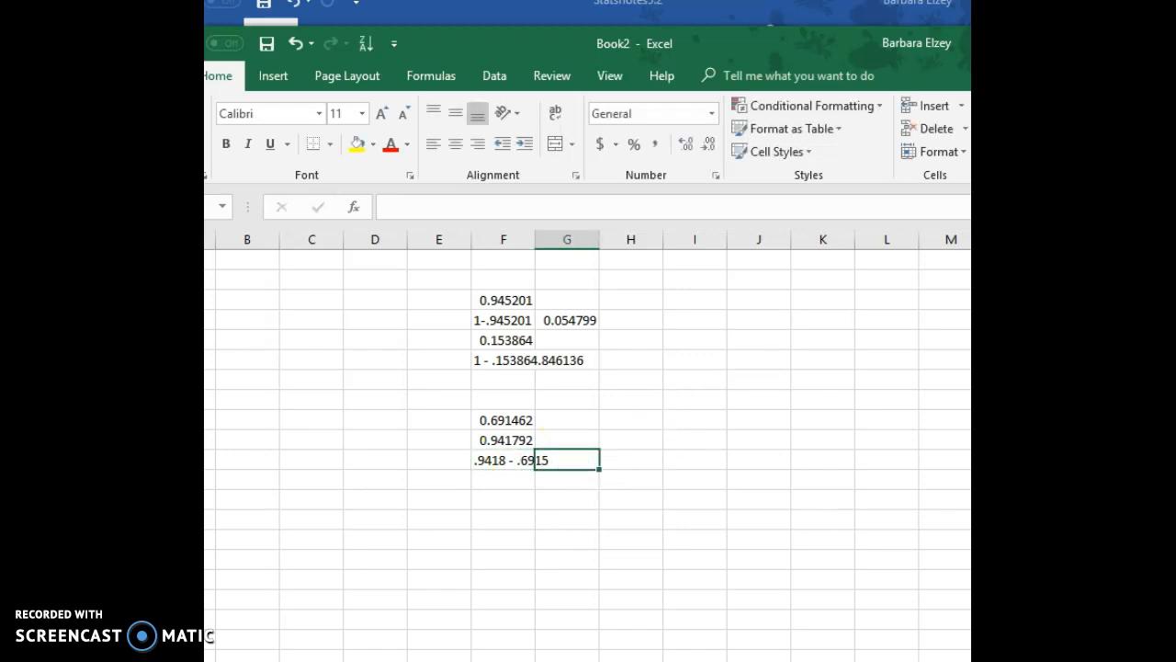
click(631, 460)
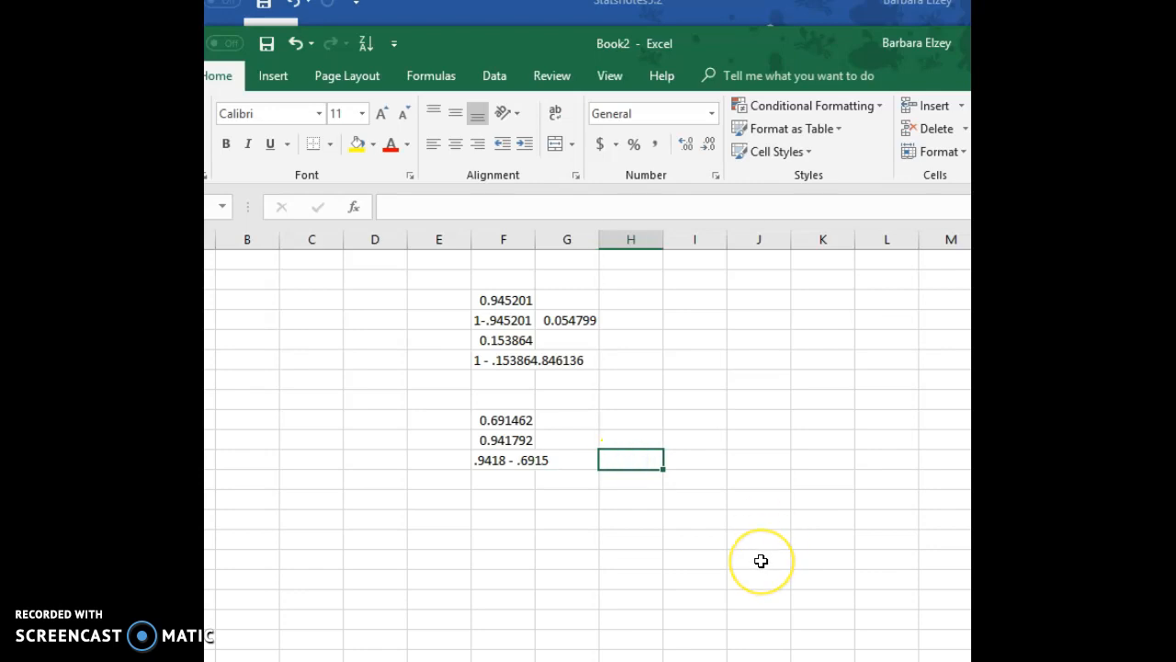
text(.2503)
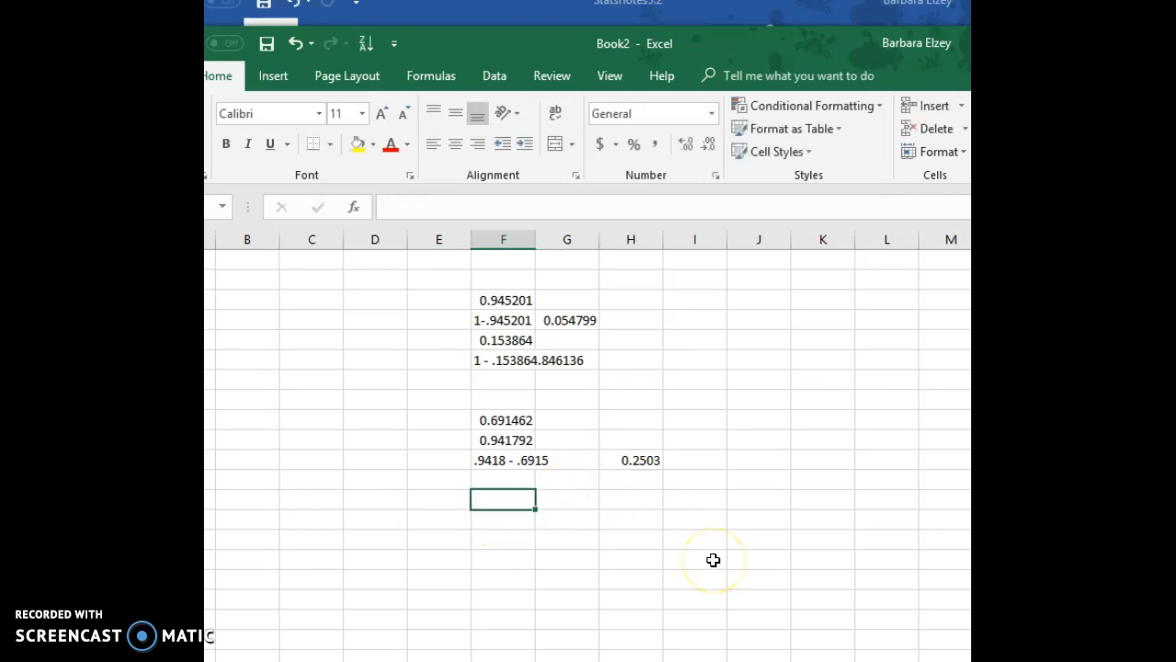
Step: Enter NORM.S.DIST for z = -2.55 and z = .09, giving 0.005386 and 0.535856
text(=norm.s)
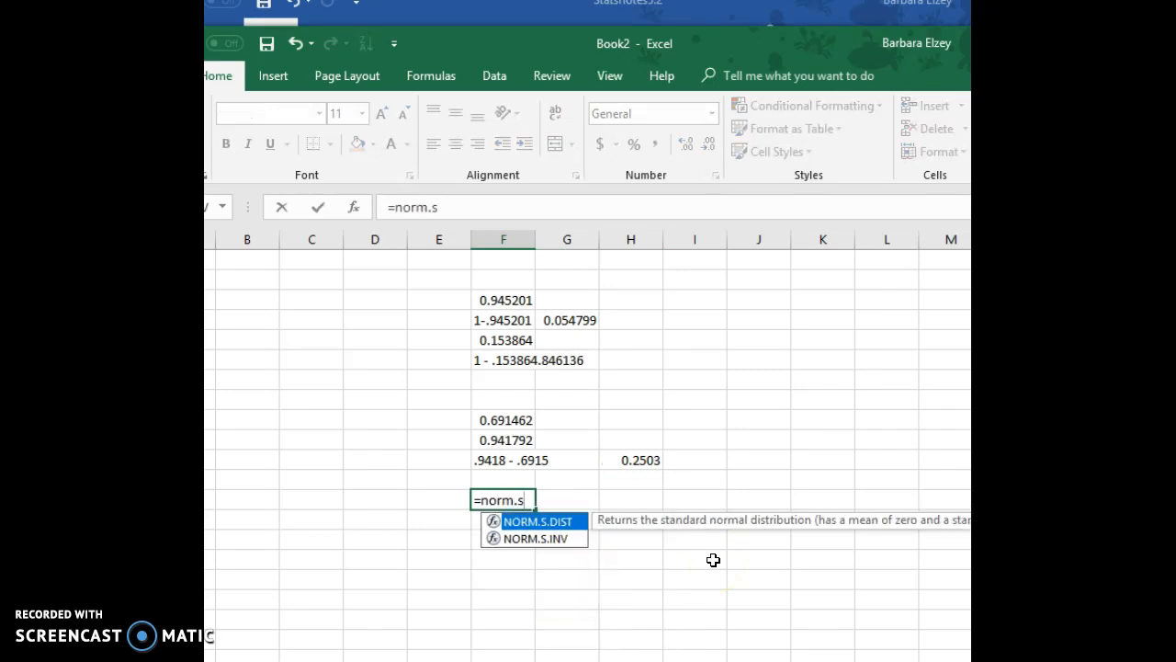
text(dist()
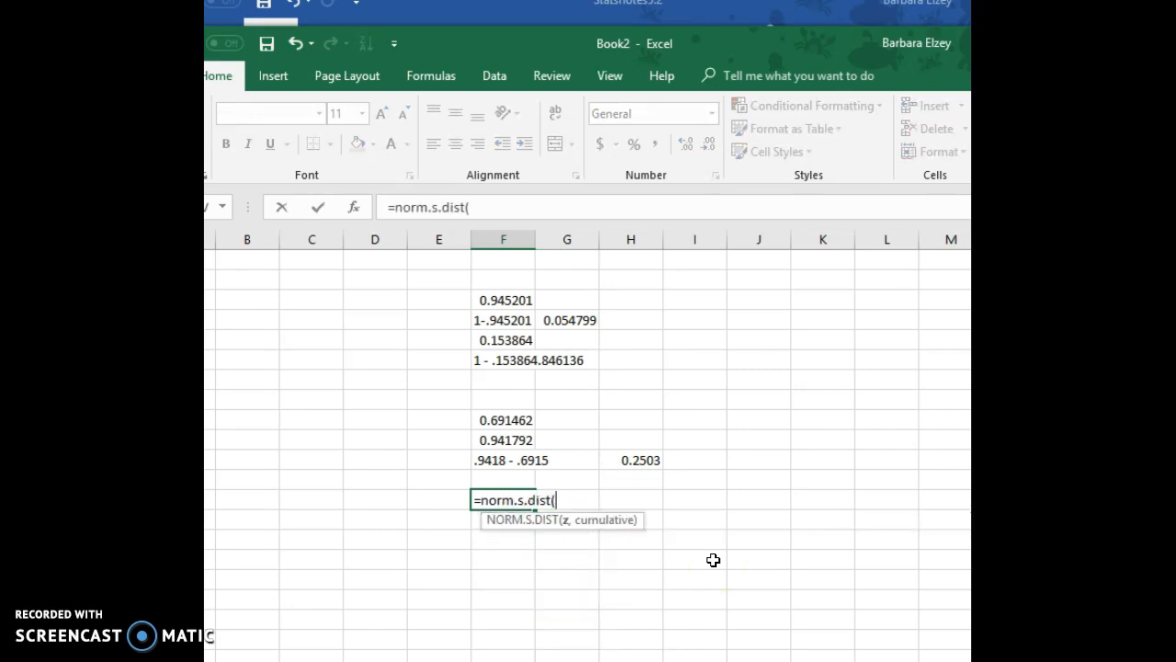
text(-2.55)
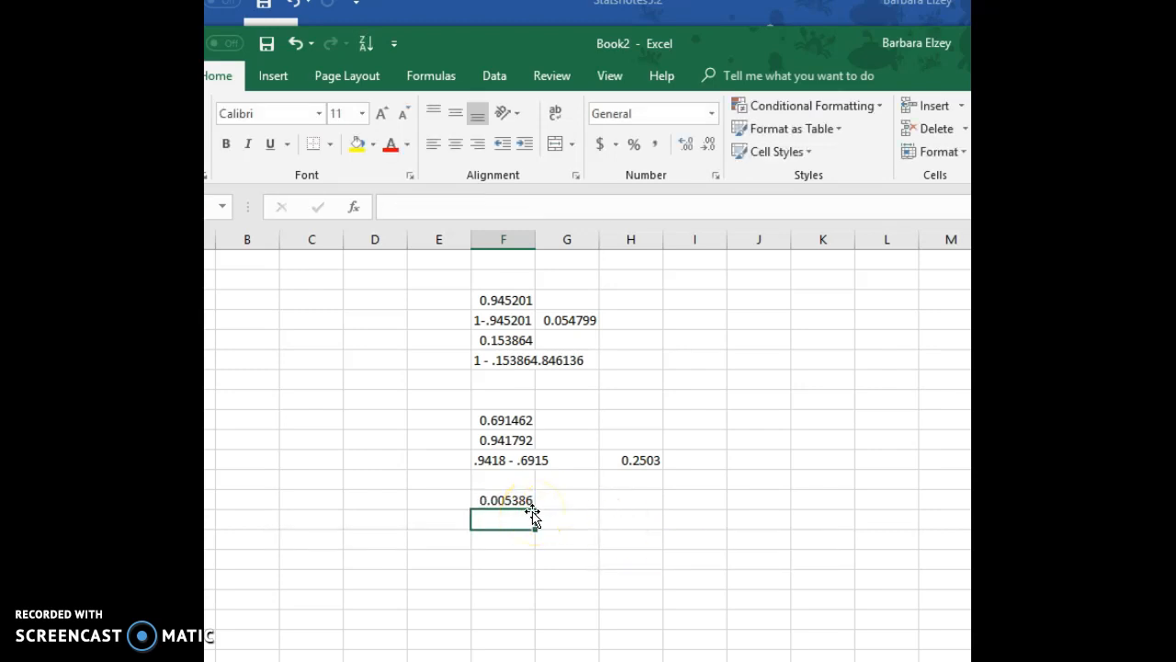
text(=norm)
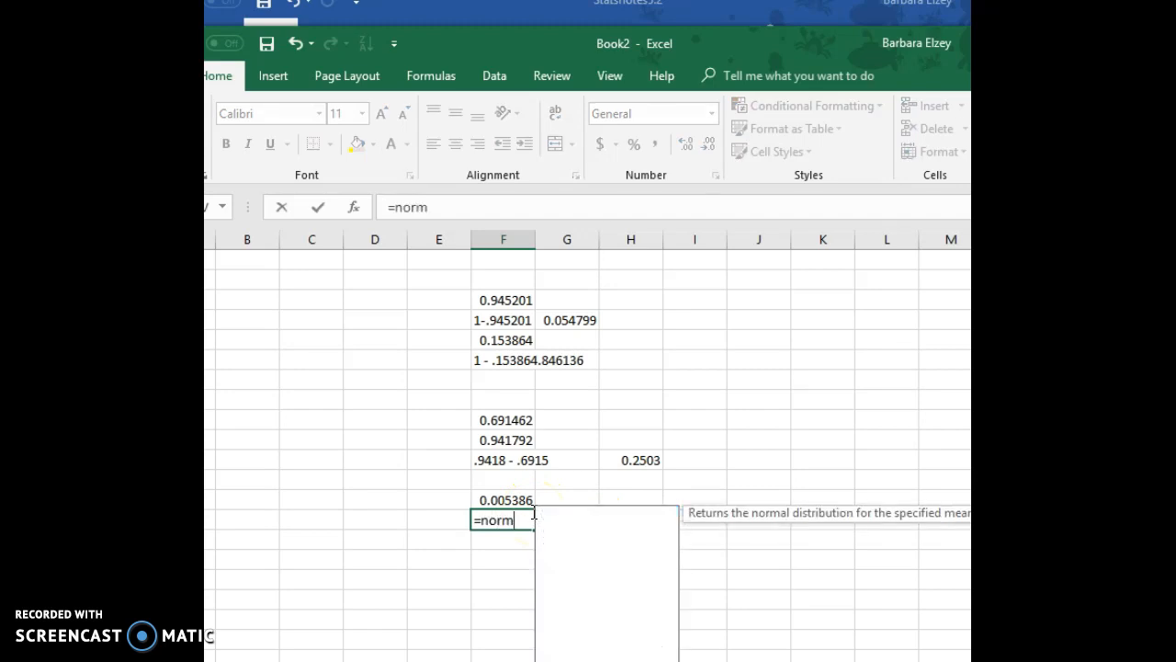
text(.s.dist()
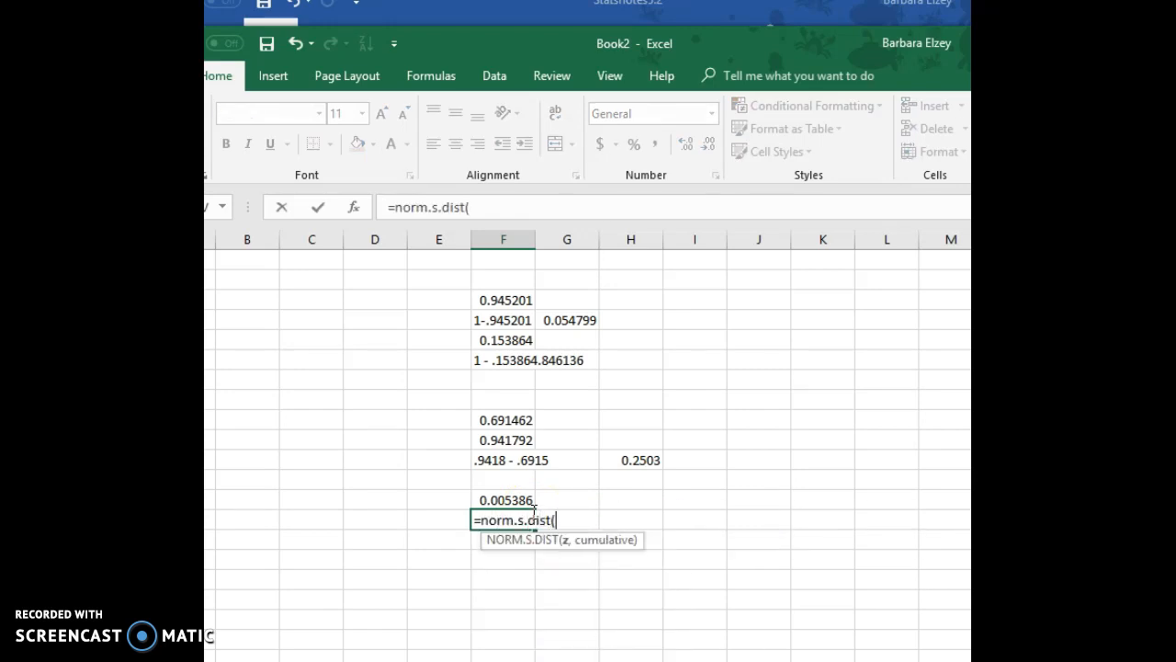
text(.09)
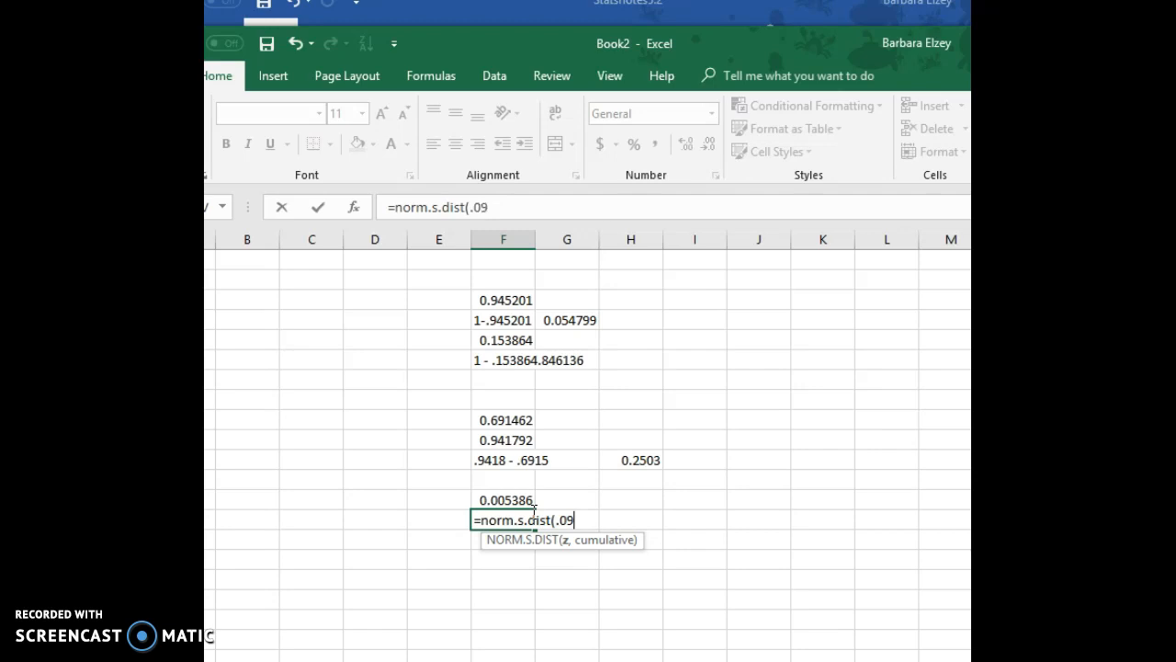
key(enter)
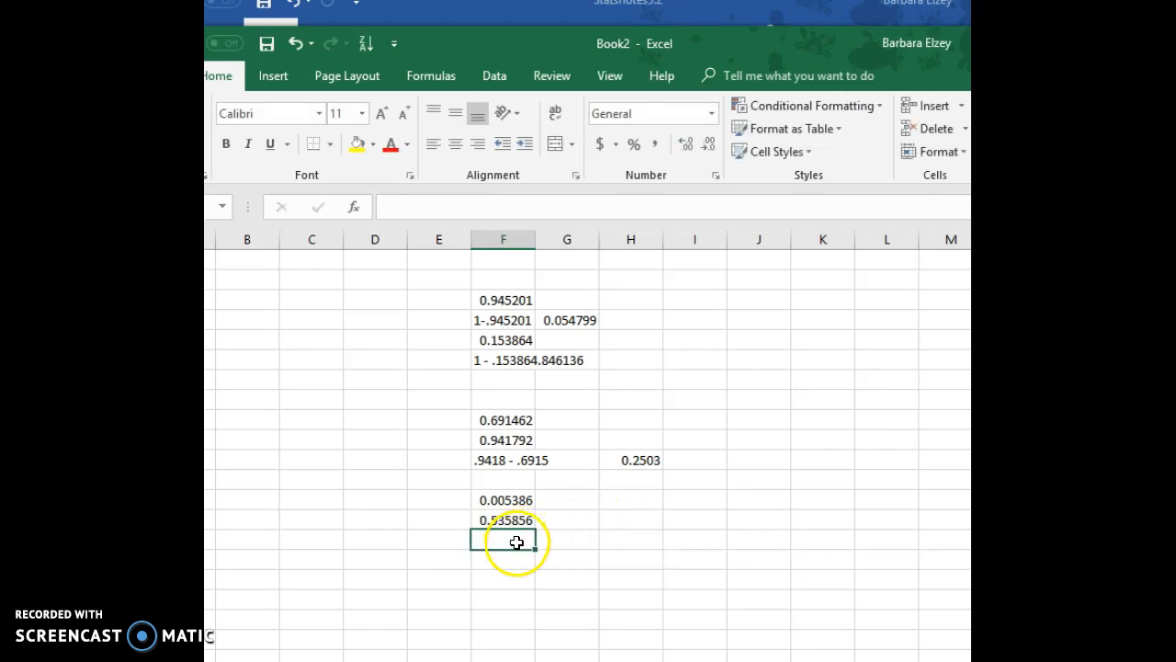
Step: Write '.5359 - .0054' in the next F cell and begin its result, .53
text(.5359 -)
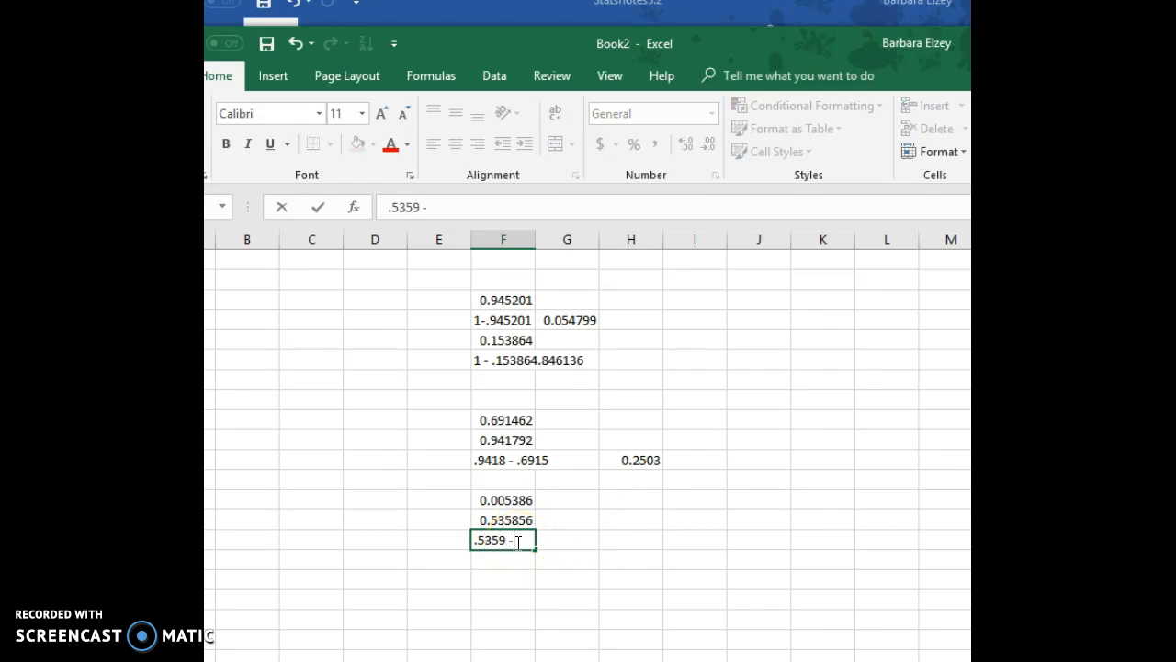
text(0054)
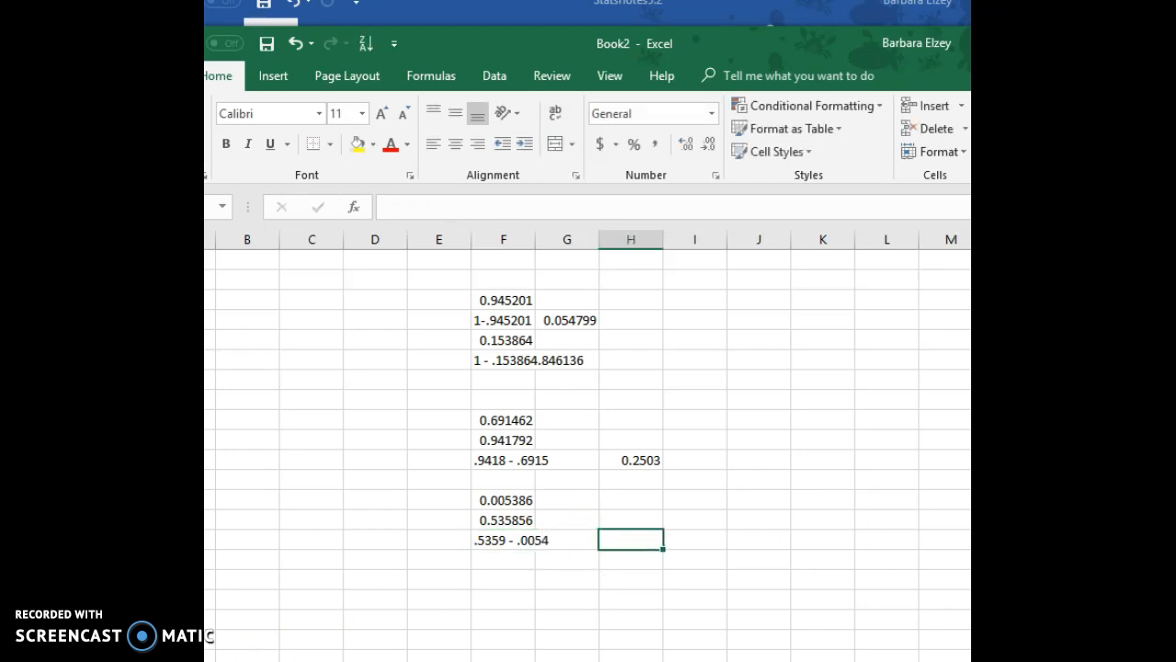
text(.53)
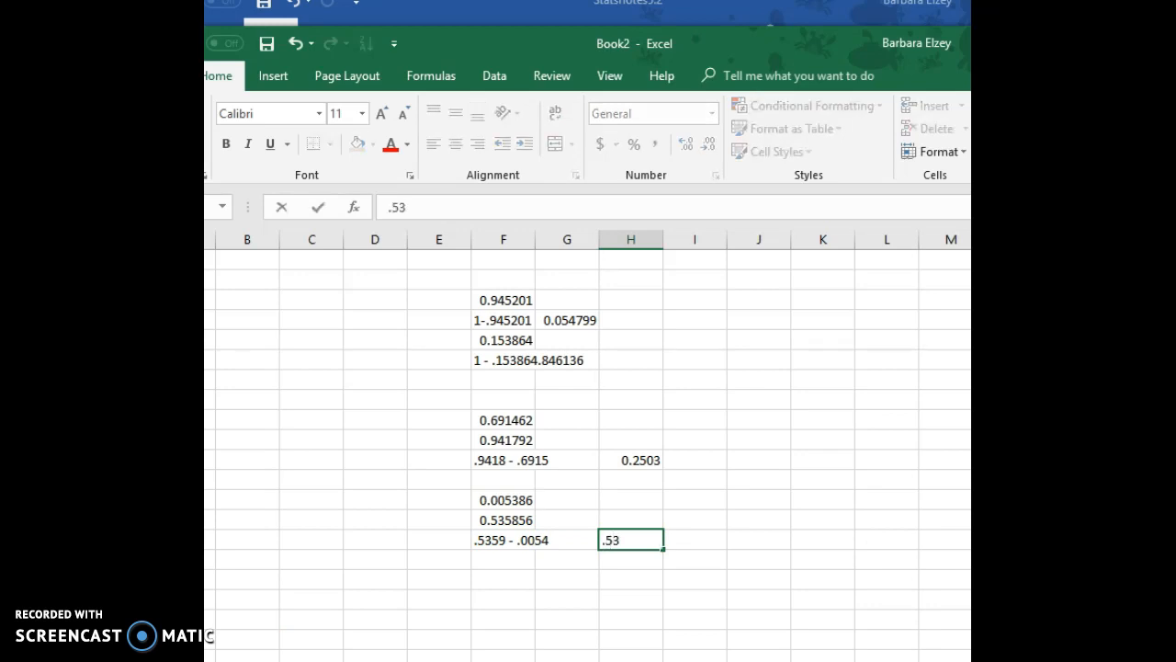